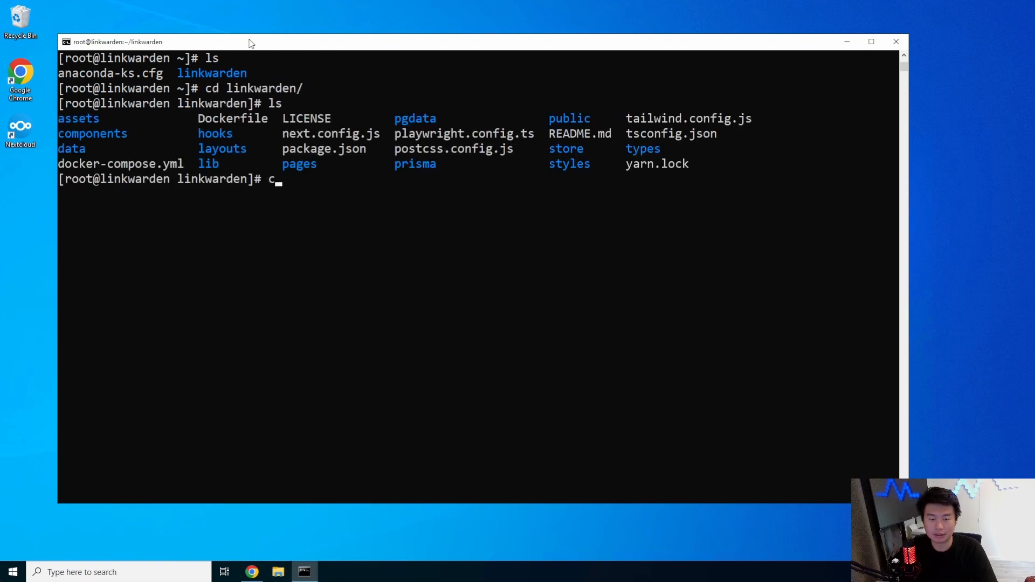
View docker-compose.yml with cat, clear the terminal and bring Chrome forward
{"action": "type", "text": "at docker-compose.yml"}
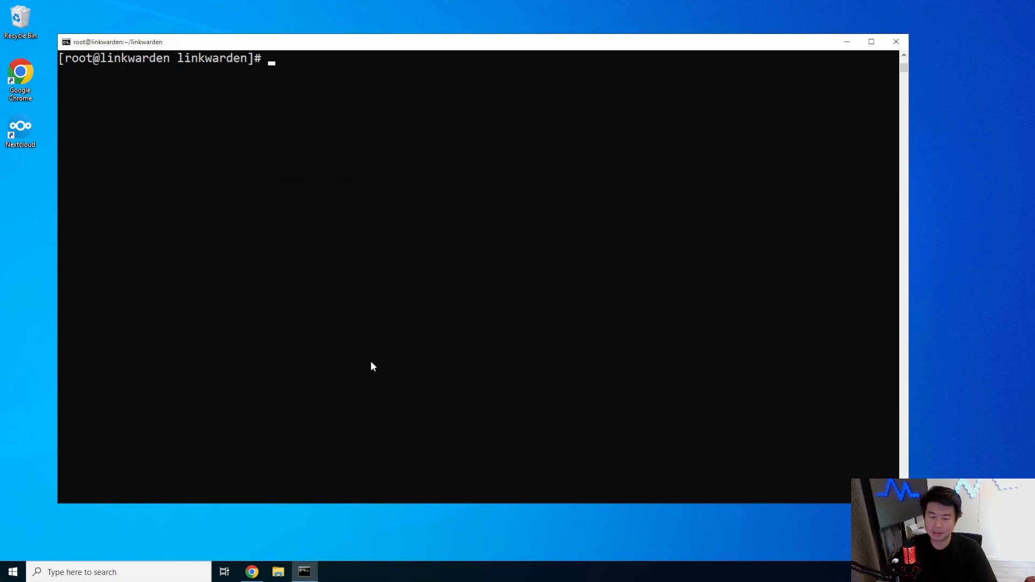
{"action": "left_click", "coordinate": [253, 572]}
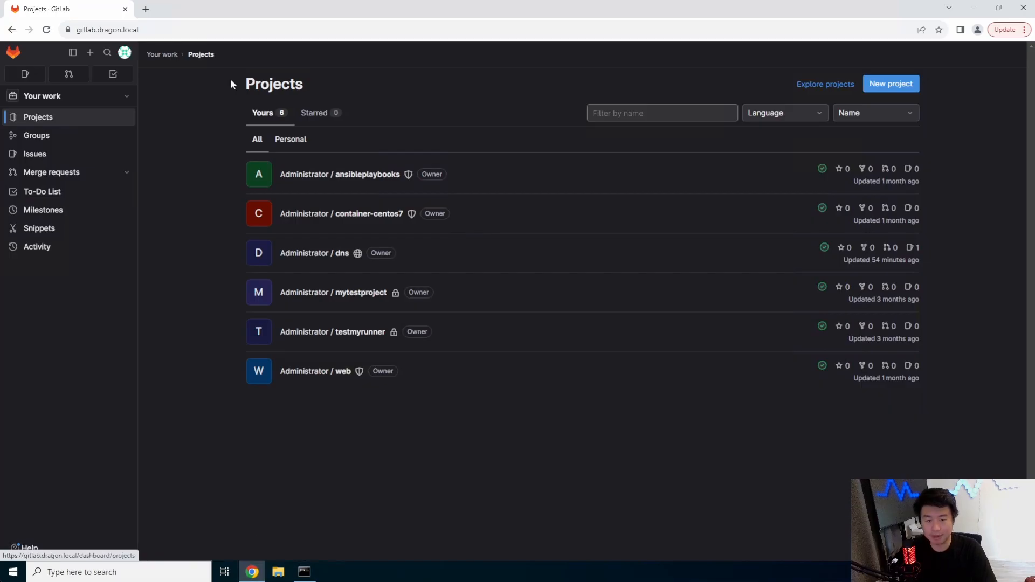
Search 'oxker github' and reach the mrjackwills/oxker repository page
{"action": "type", "text": "o"}
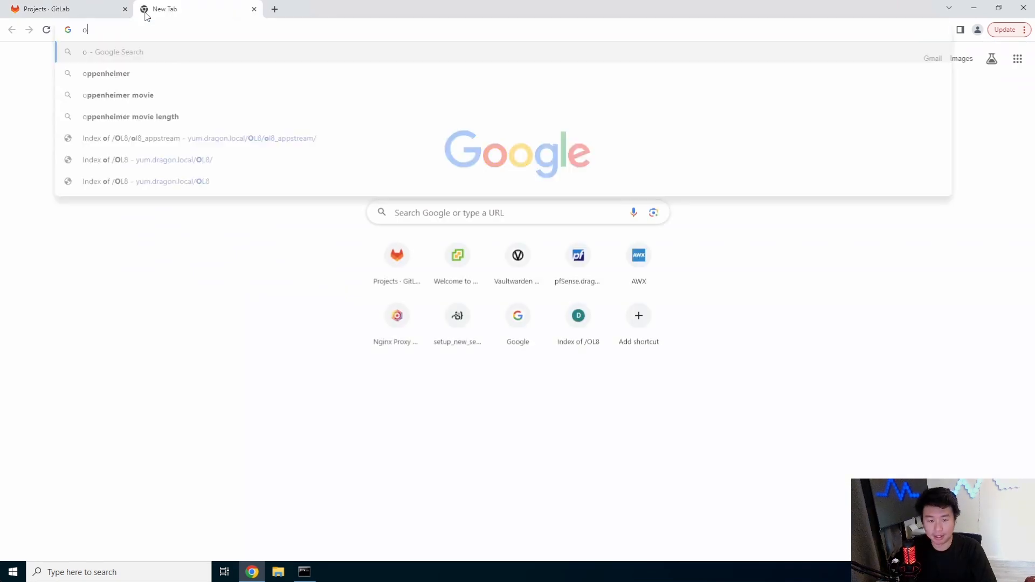
{"action": "type", "text": "xker gith"}
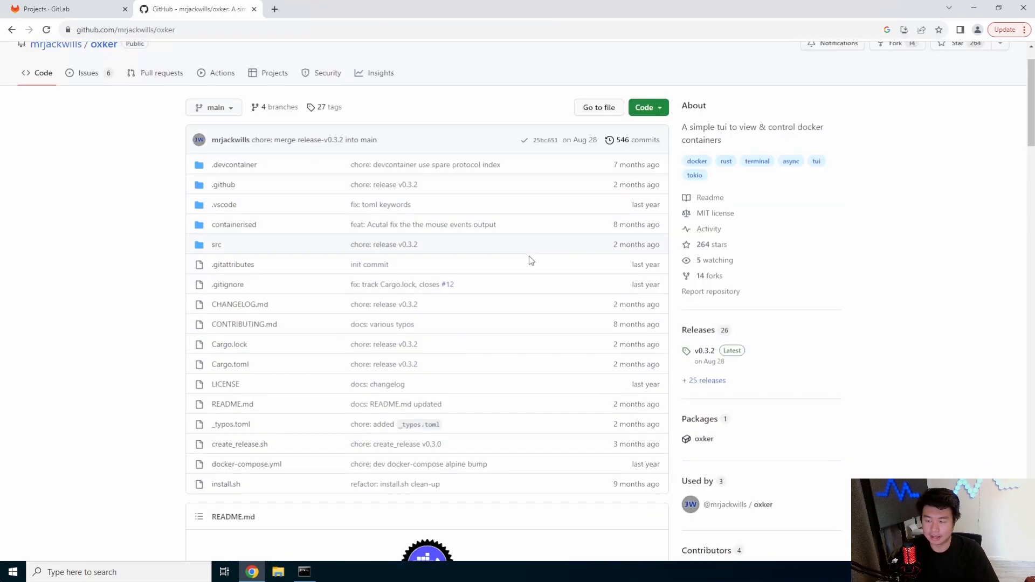
Copy the 'via Docker Hub' docker run command from the README's Download & install section
{"action": "scroll", "scroll_direction": "down", "scroll_amount": 3}
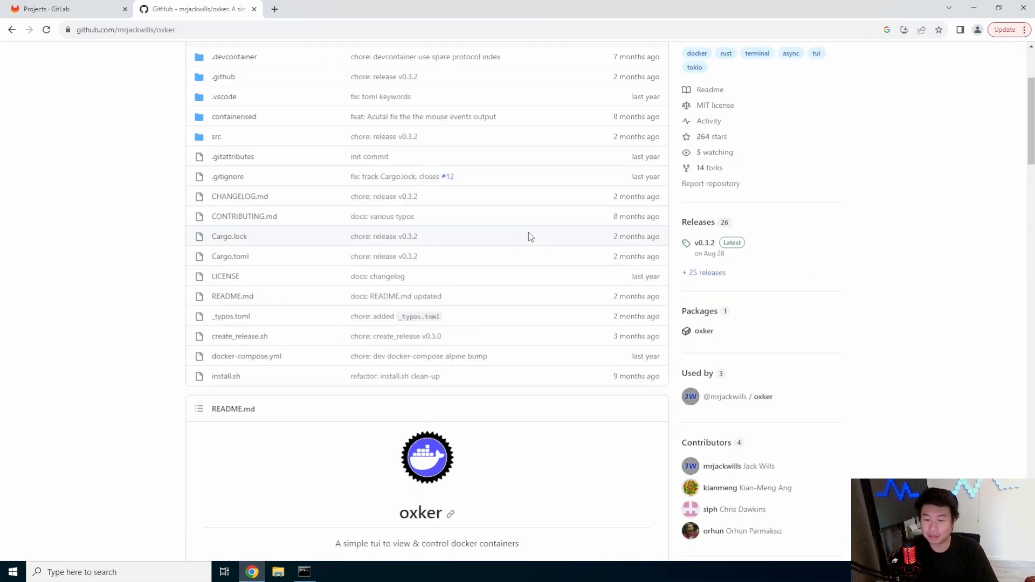
{"action": "scroll", "scroll_direction": "down", "scroll_amount": 3}
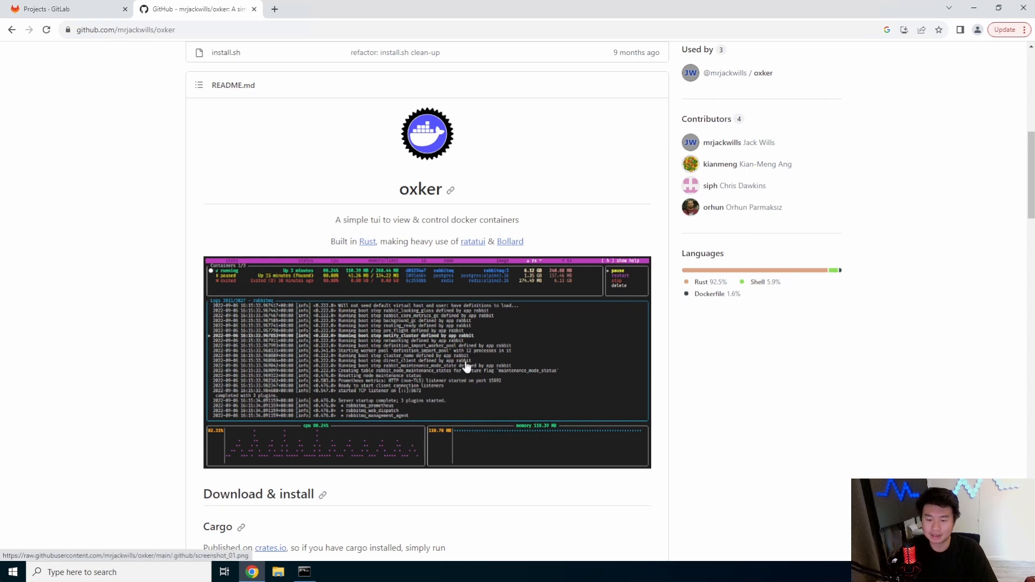
{"action": "mouse_move", "coordinate": [501, 336]}
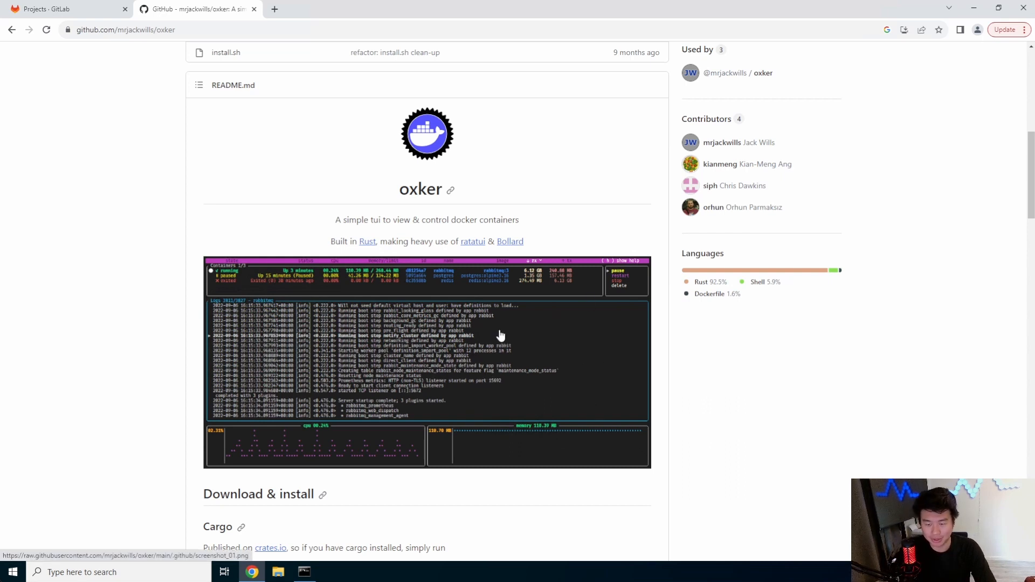
{"action": "scroll", "scroll_direction": "down", "scroll_amount": 3}
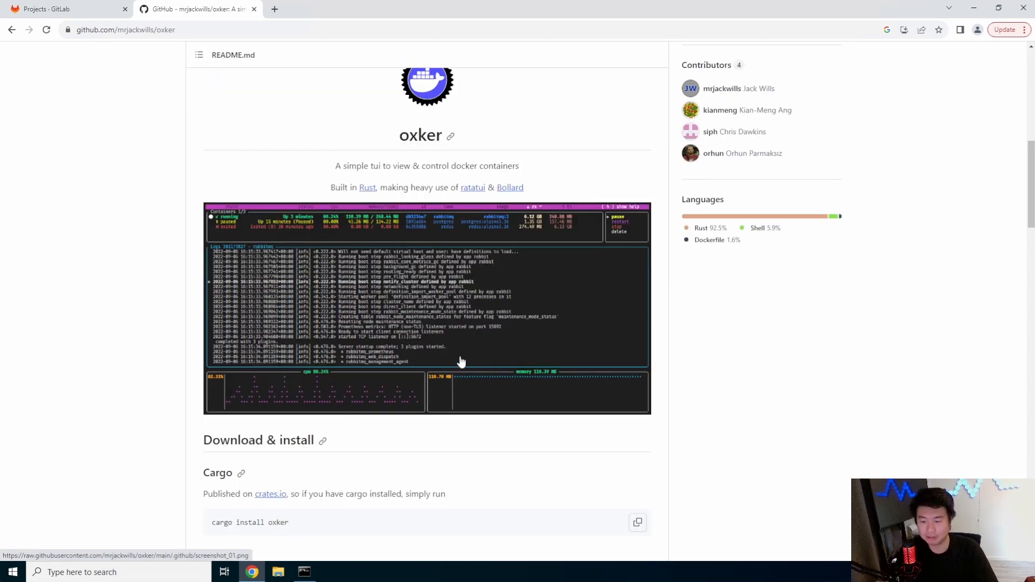
{"action": "scroll", "scroll_direction": "down", "scroll_amount": 3}
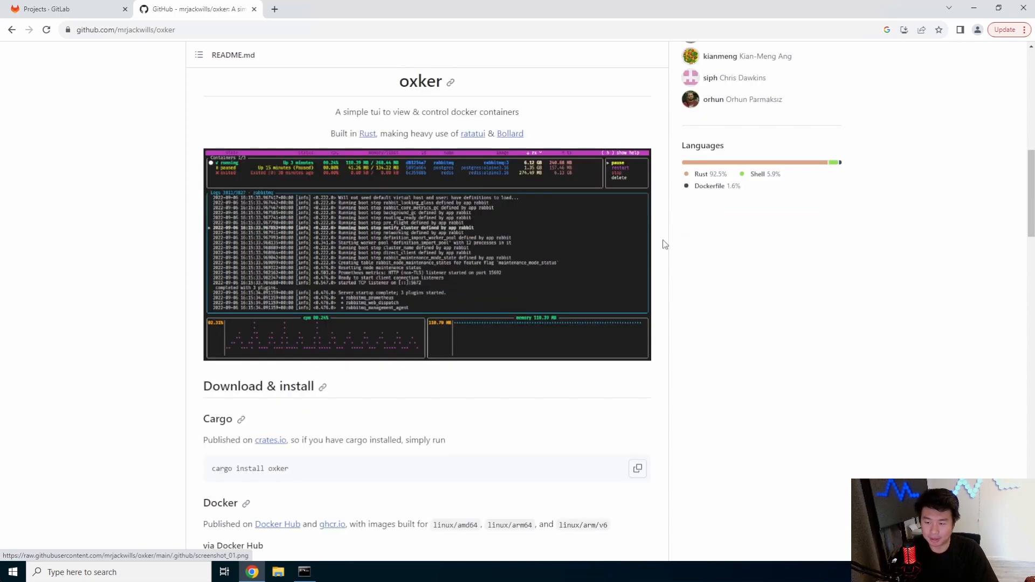
{"action": "mouse_move", "coordinate": [527, 237]}
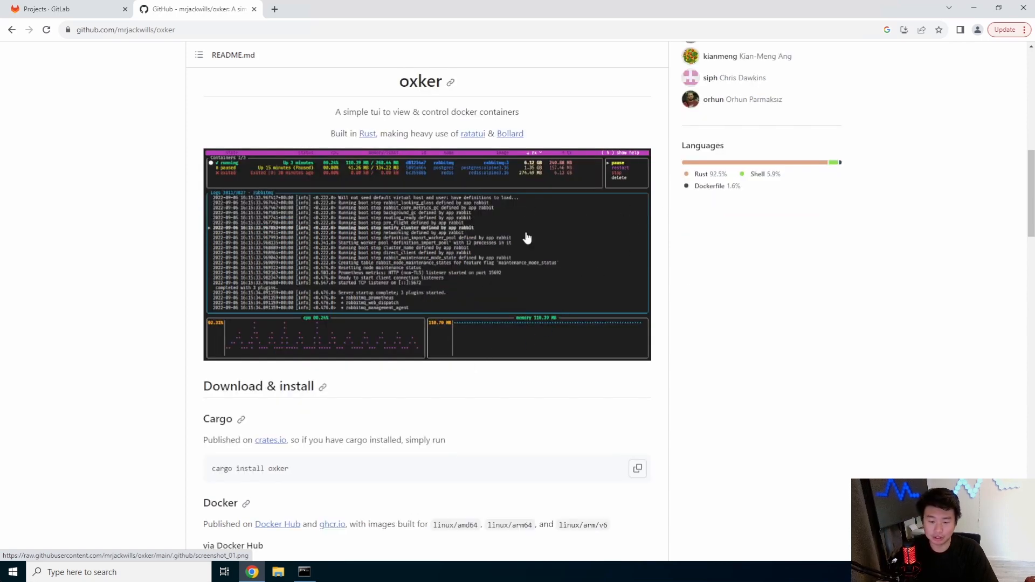
{"action": "scroll", "scroll_direction": "down", "scroll_amount": 3}
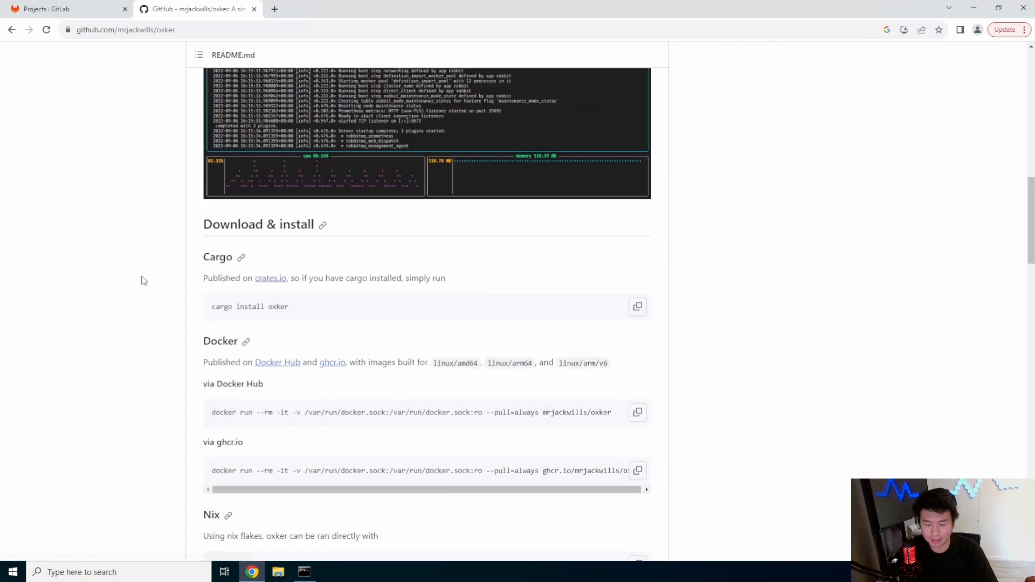
{"action": "left_click_drag", "start_coordinate": [212, 412], "coordinate": [410, 412]}
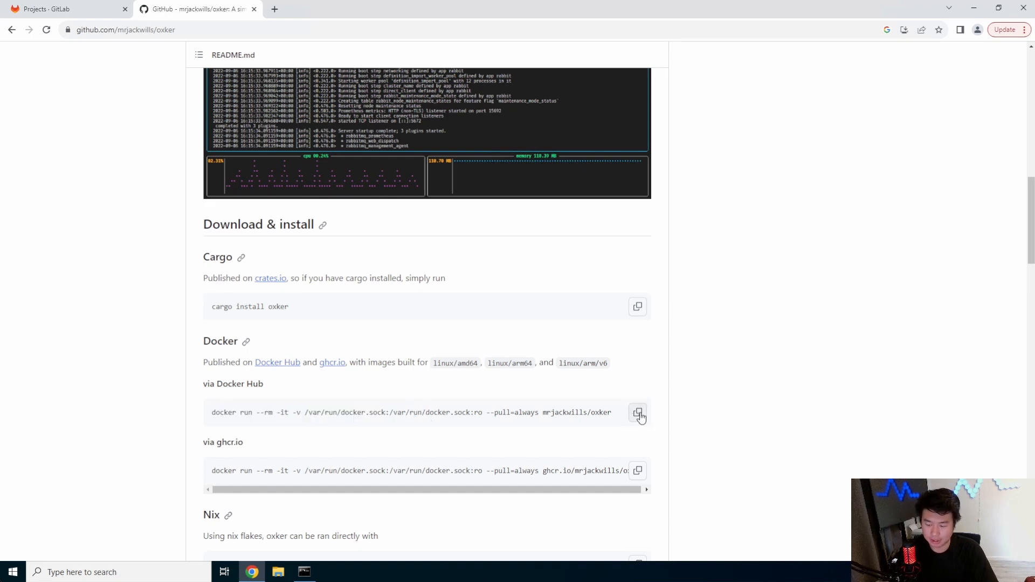
{"action": "left_click", "coordinate": [638, 412]}
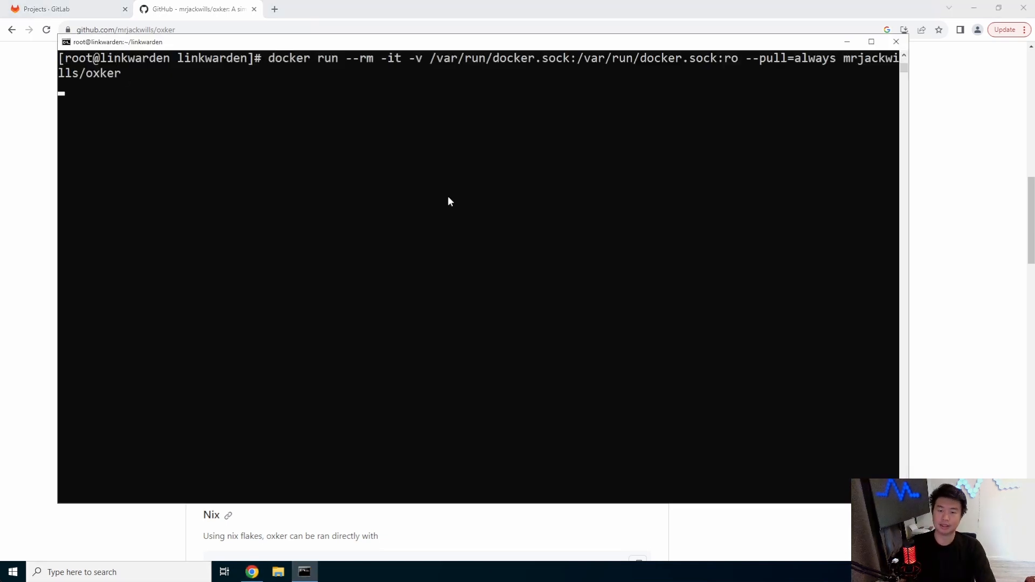
Launch oxker from the pasted docker run command and show its help overlay
{"action": "key", "text": "enter"}
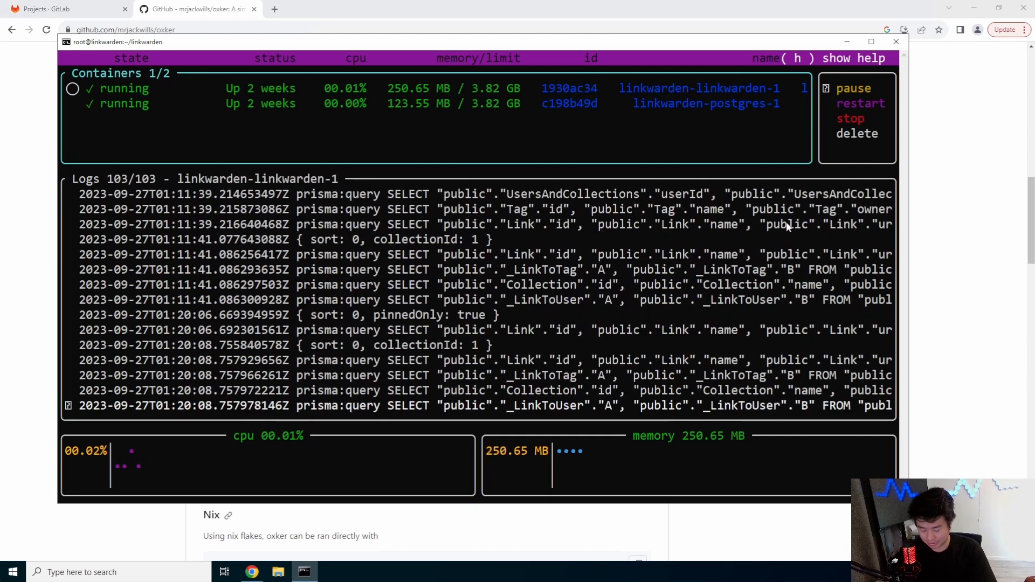
{"action": "key", "text": "h"}
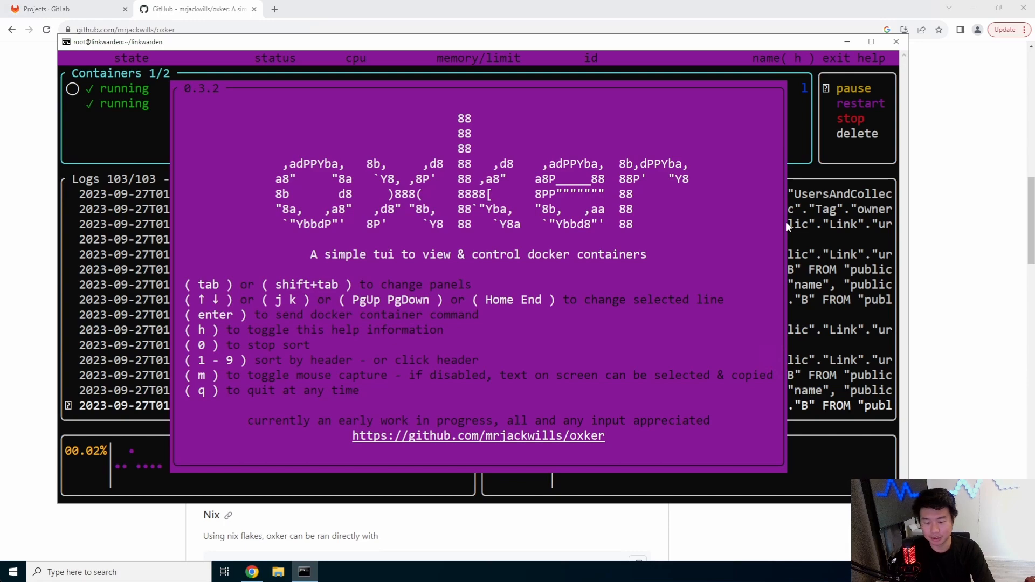
Dismiss the help overlay and move to the linkwarden-postgres-1 container
{"action": "key", "text": "h"}
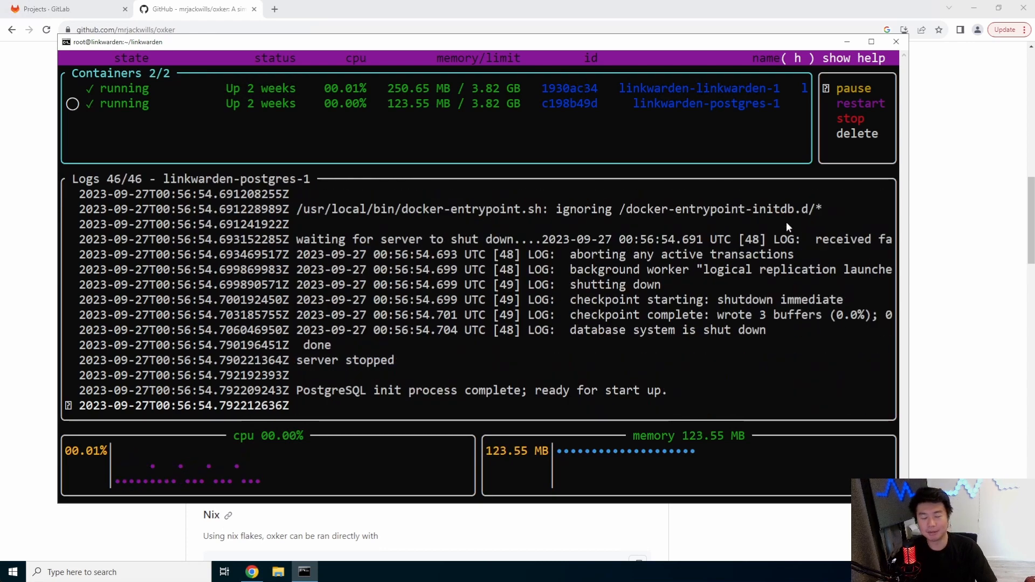
Select the linkwarden-linkwarden-1 container to view its logs and graphs
{"action": "left_click", "coordinate": [72, 88]}
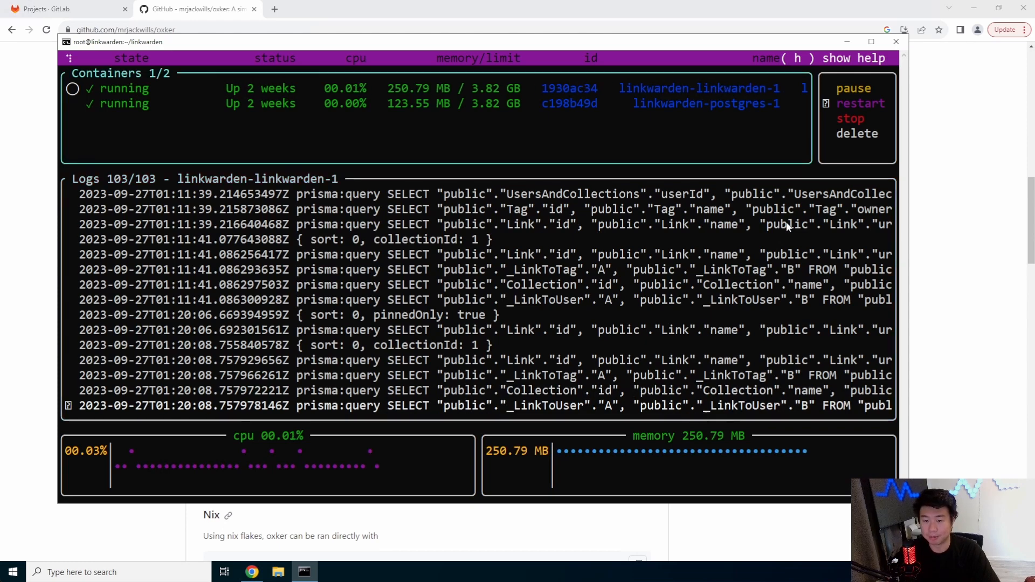
Restart linkwarden-linkwarden-1 and watch its fresh startup logs
{"action": "left_click", "coordinate": [860, 104]}
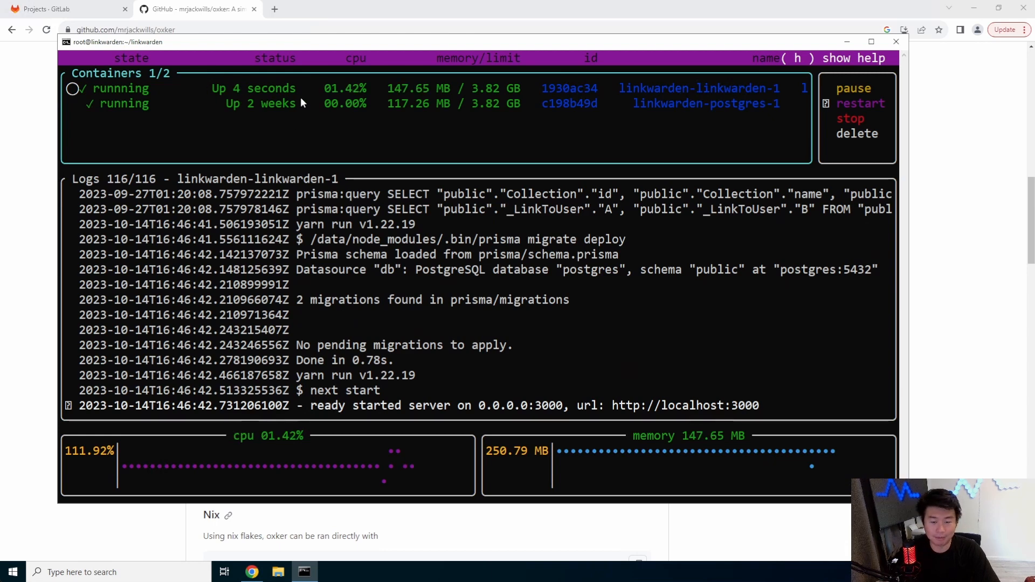
{"action": "mouse_move", "coordinate": [757, 410]}
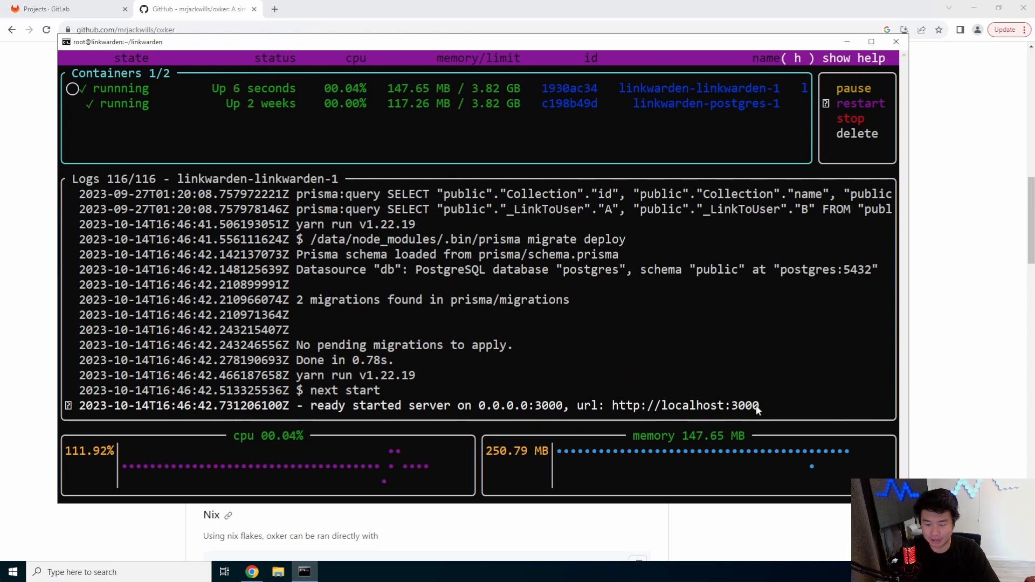
{"action": "mouse_move", "coordinate": [658, 214]}
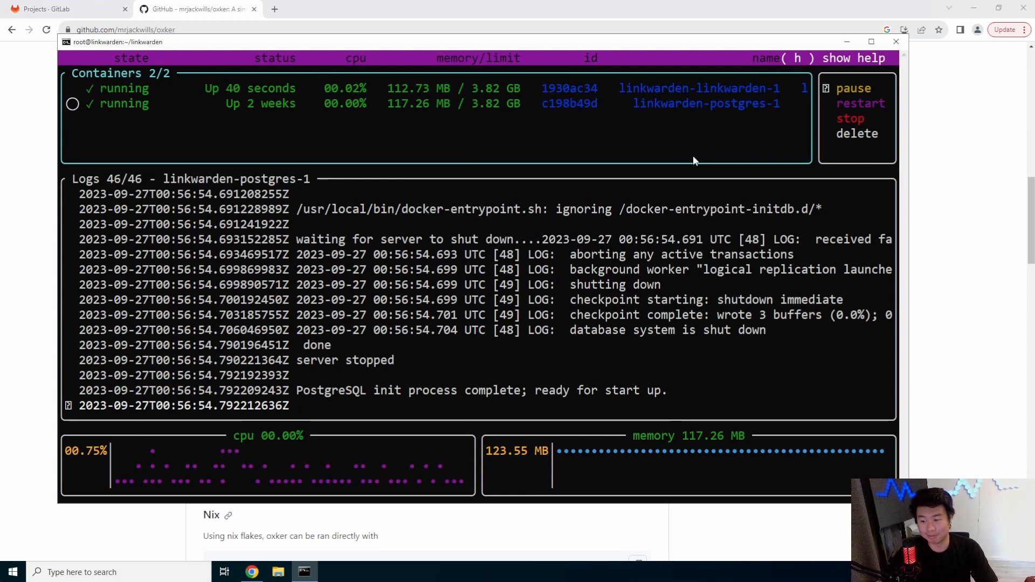
{"action": "mouse_move", "coordinate": [659, 165]}
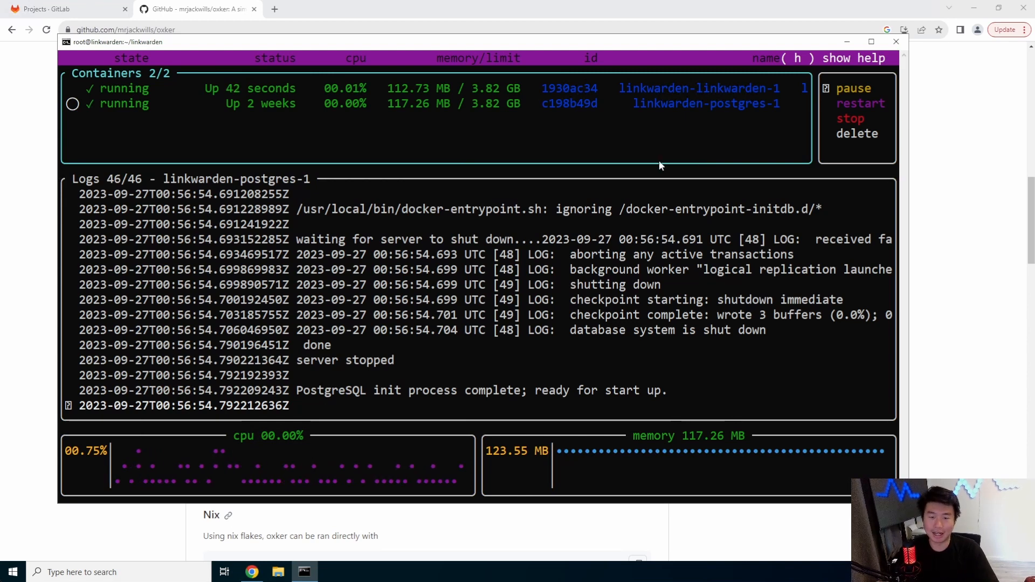